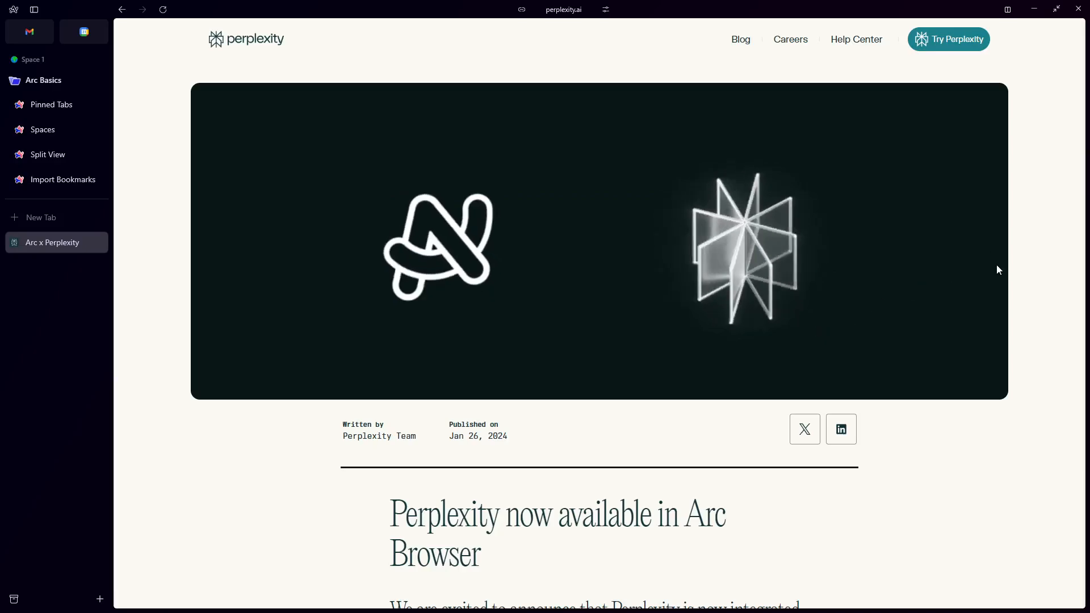
pyautogui.moveTo(1036, 223)
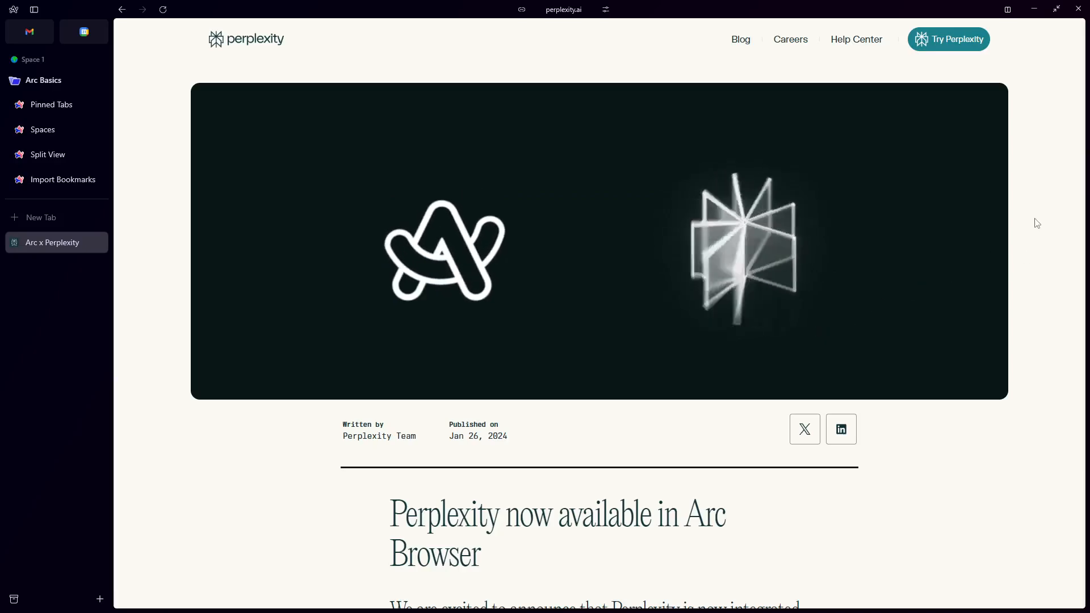
# - Open Arc's settings from the Arc logo menu to view account, profiles and sync
pyautogui.scroll(-3)
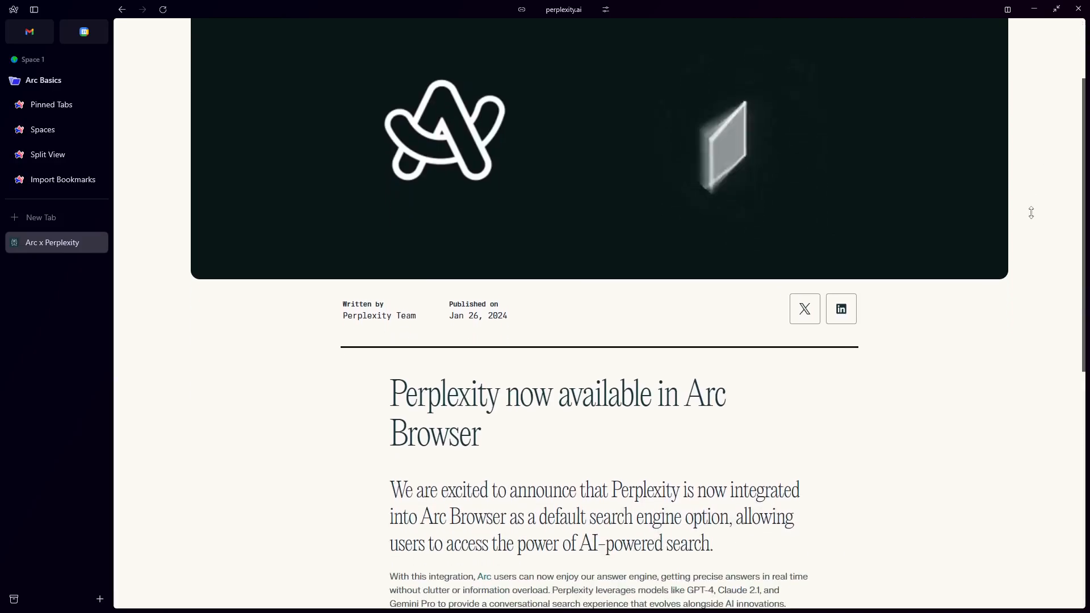
pyautogui.scroll(-3)
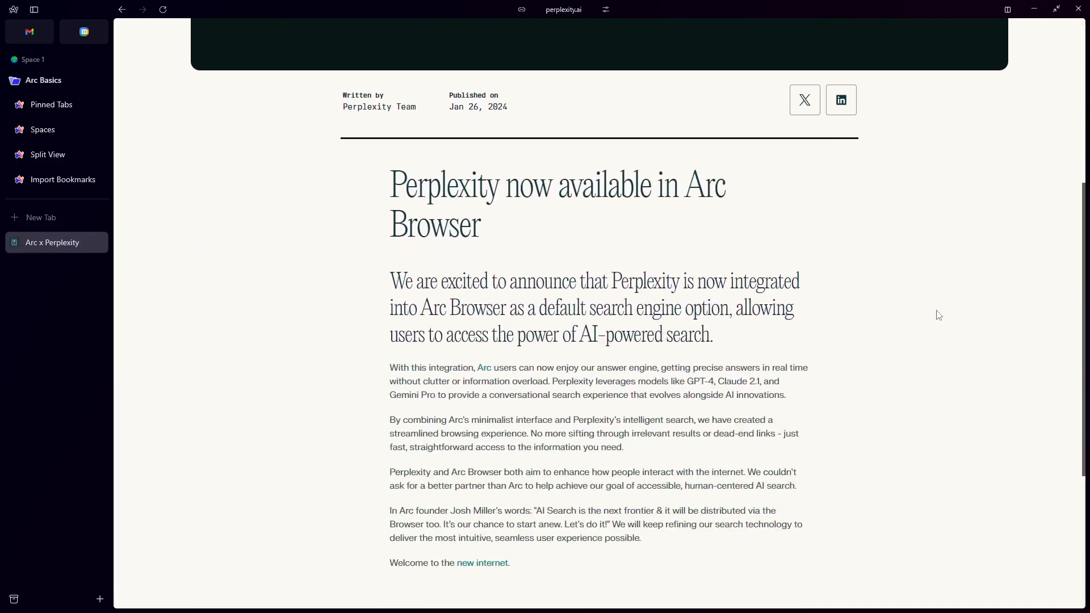
pyautogui.moveTo(933, 297)
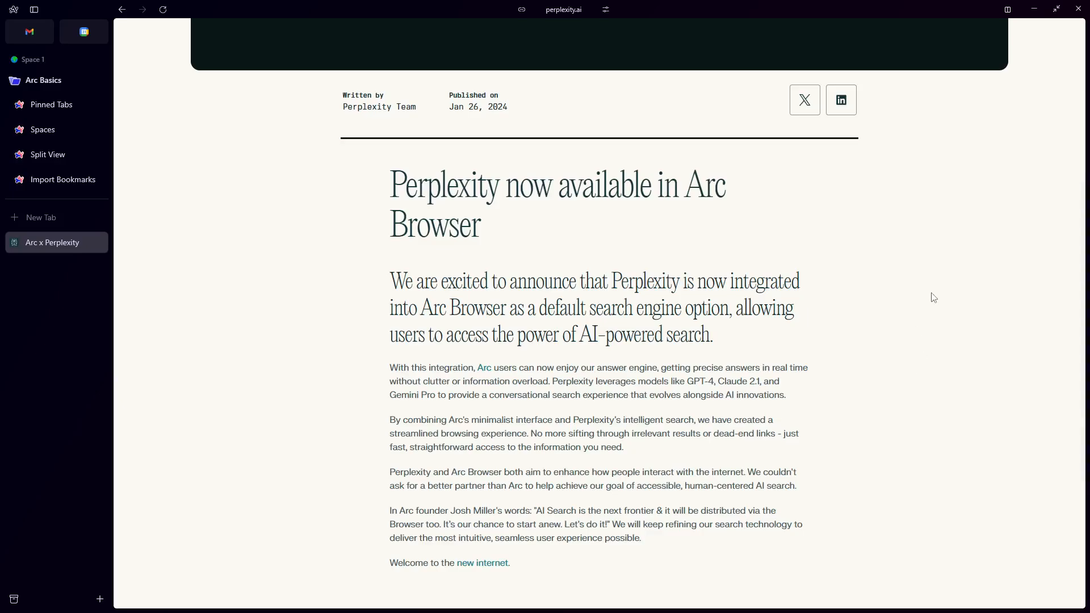
pyautogui.moveTo(939, 427)
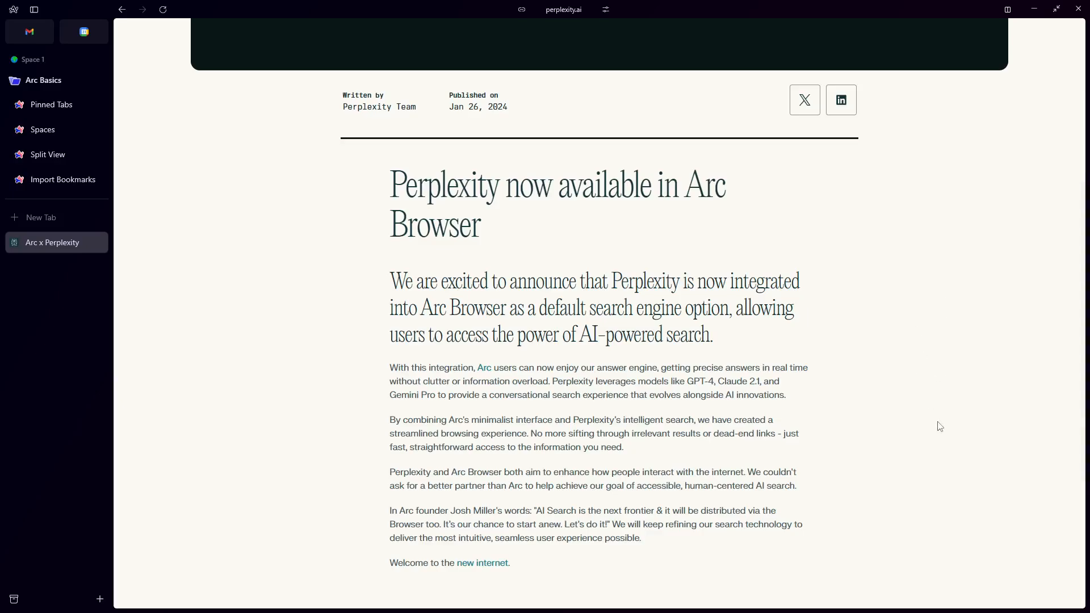
pyautogui.scroll(3)
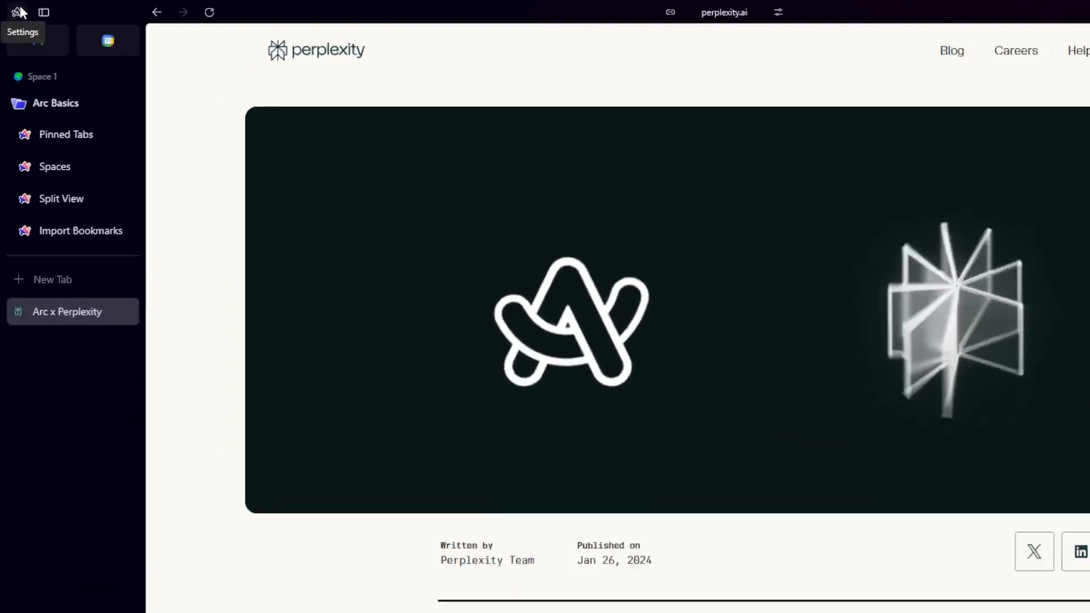
pyautogui.click(15, 12)
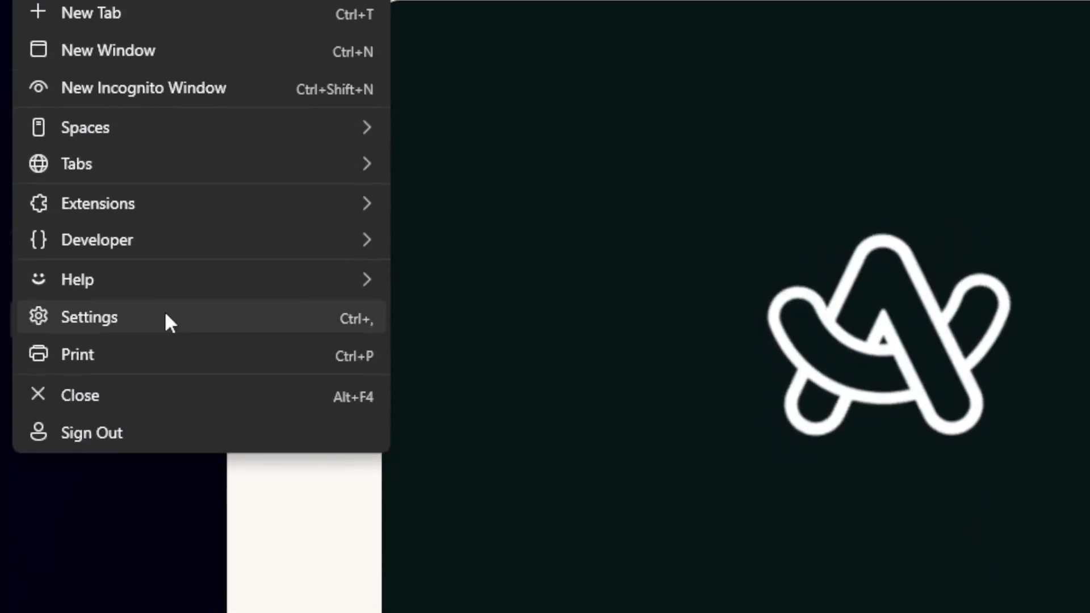
pyautogui.click(90, 316)
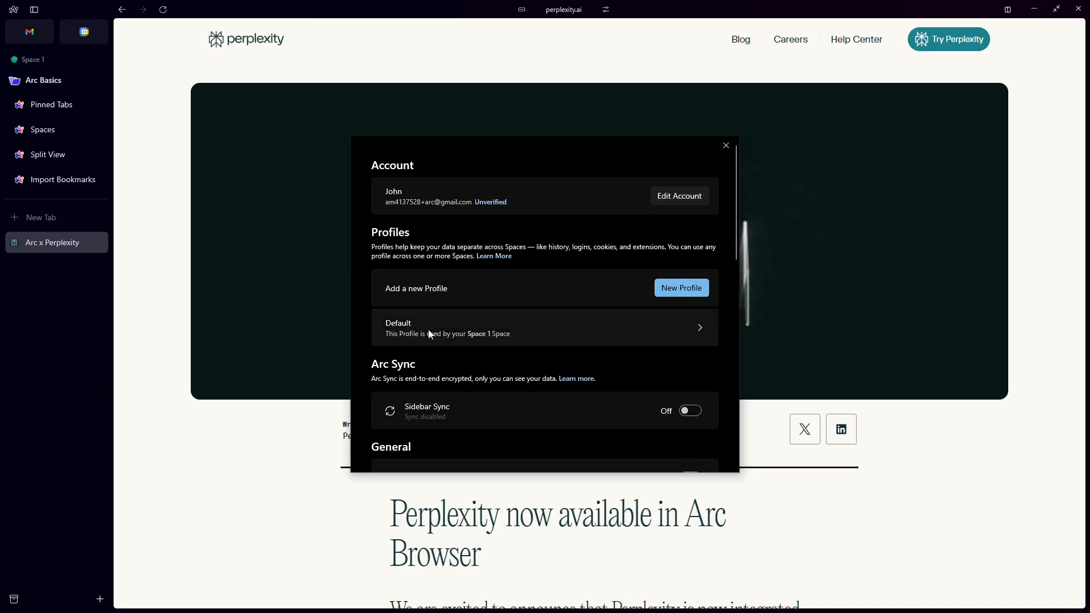
# - Set the Default profile's search engine to Perplexity and close settings
pyautogui.click(544, 327)
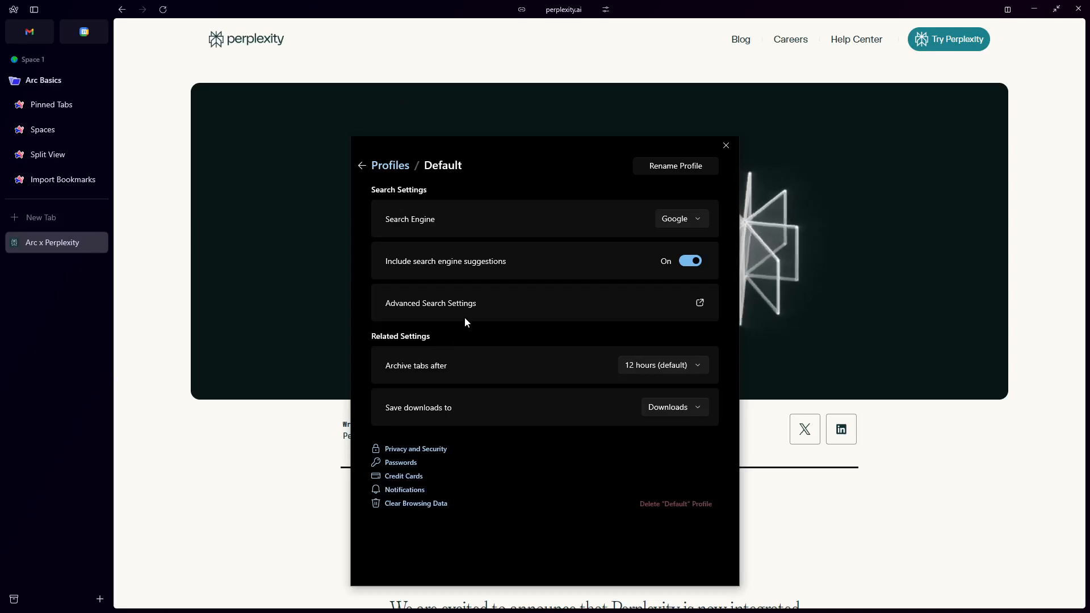
pyautogui.moveTo(661, 228)
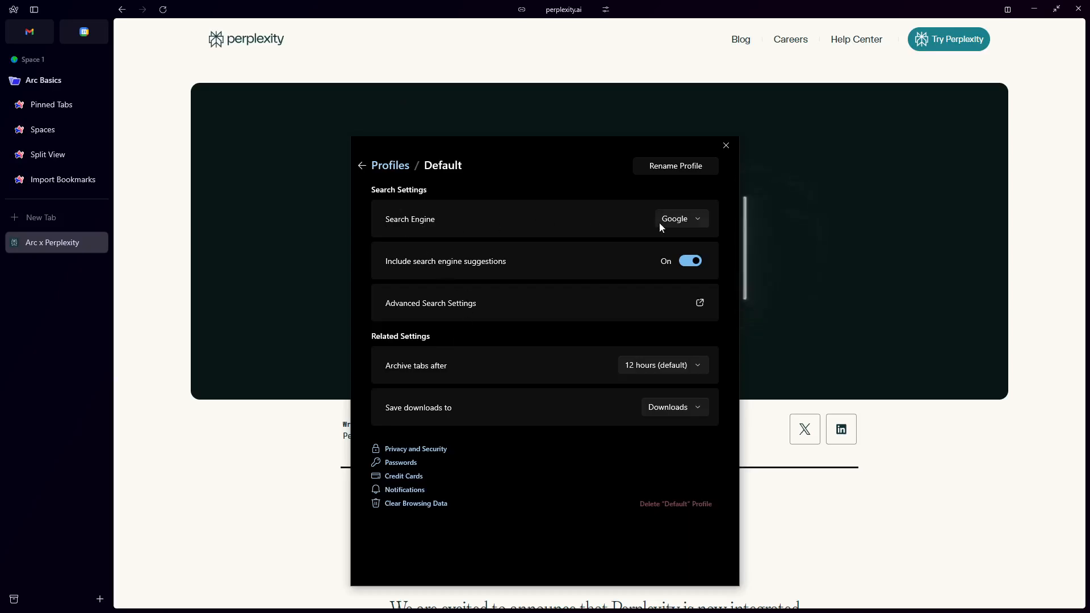
pyautogui.click(682, 218)
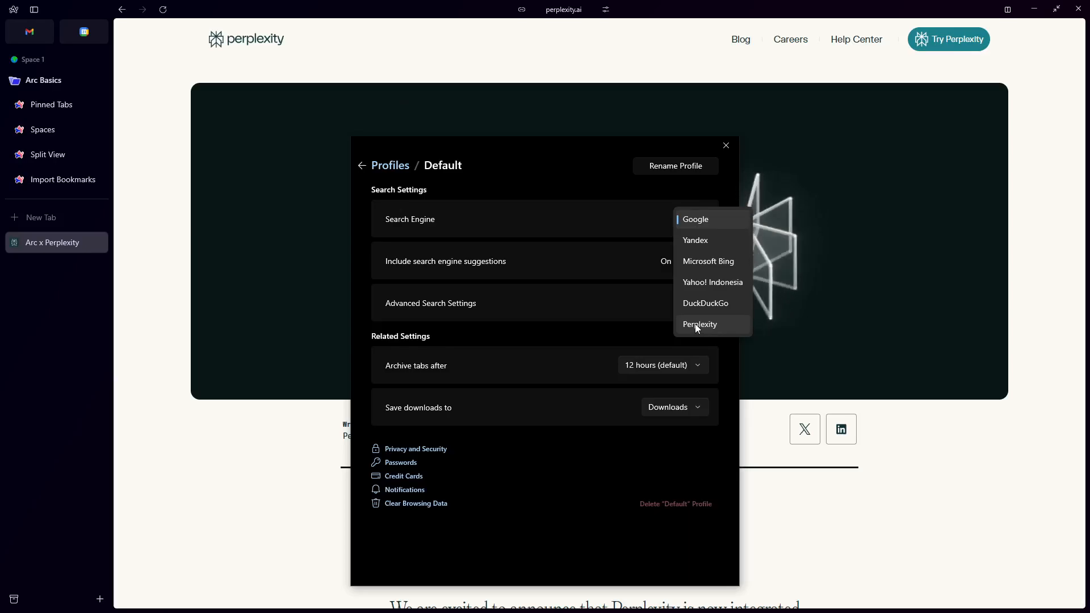
pyautogui.click(700, 324)
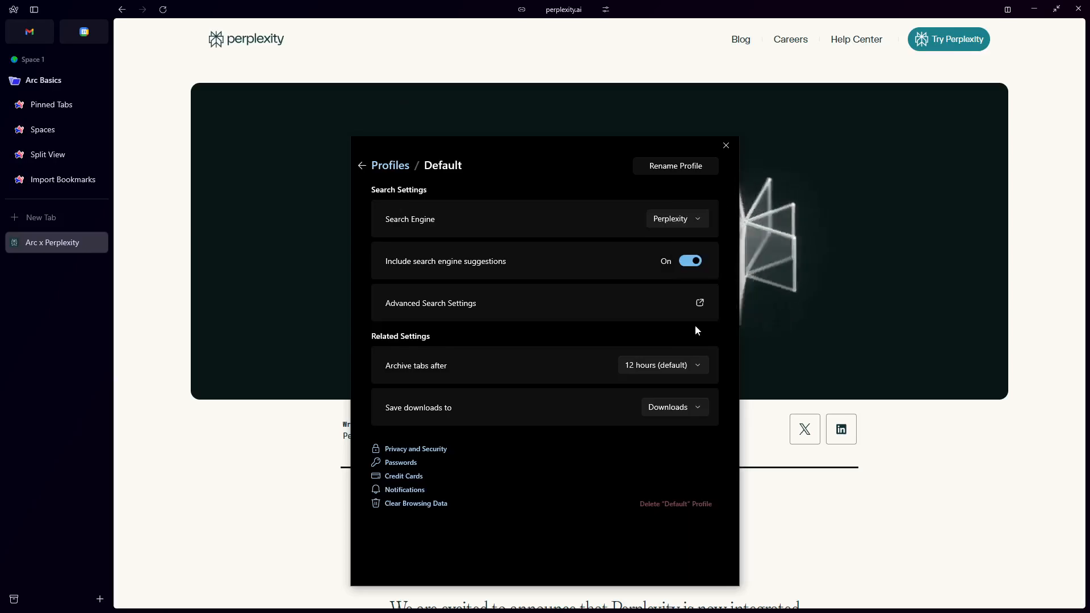
pyautogui.click(361, 165)
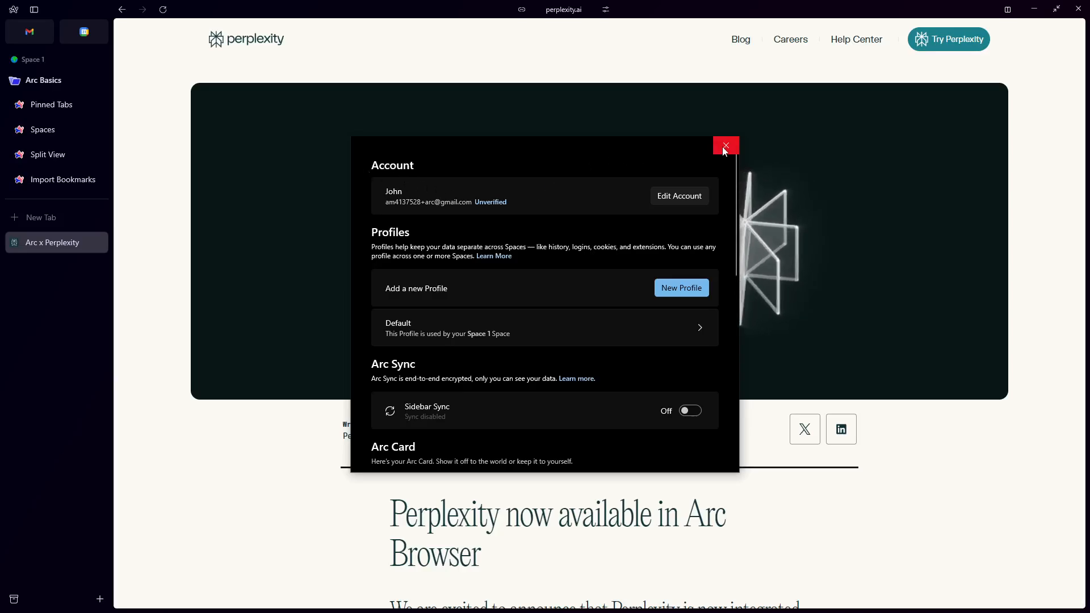
pyautogui.click(725, 145)
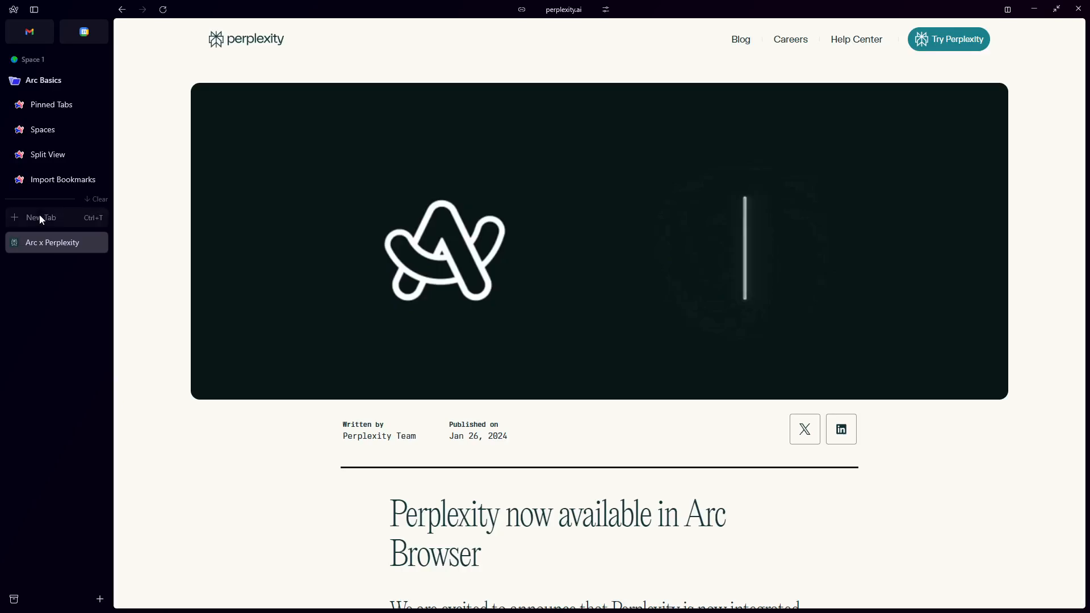
# - Start a new tab and type 'What is the latest AI news today' in the command bar
pyautogui.click(41, 217)
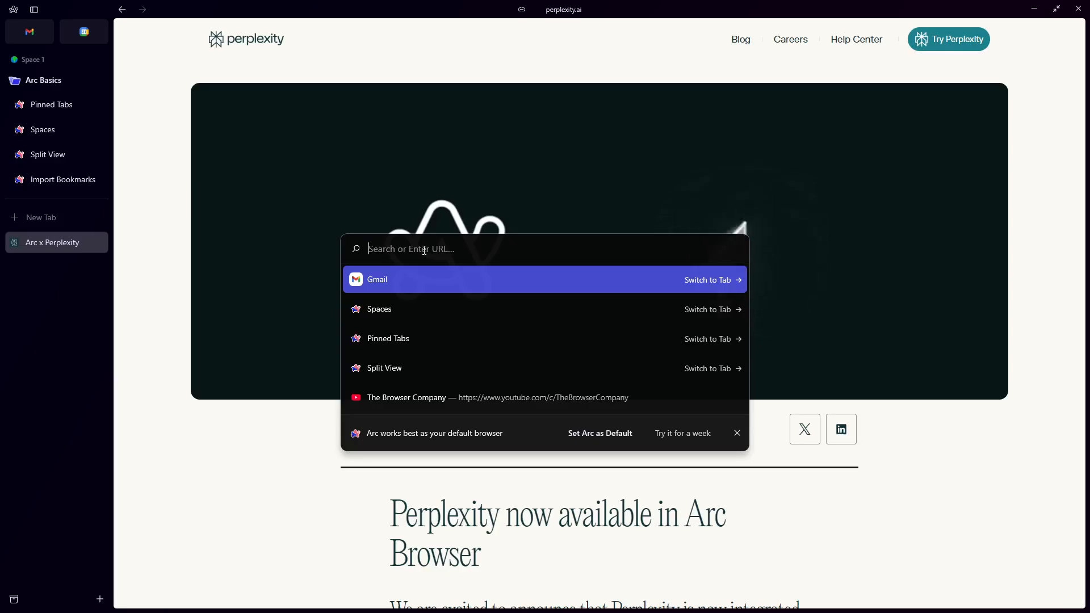
pyautogui.write('What is the lat')
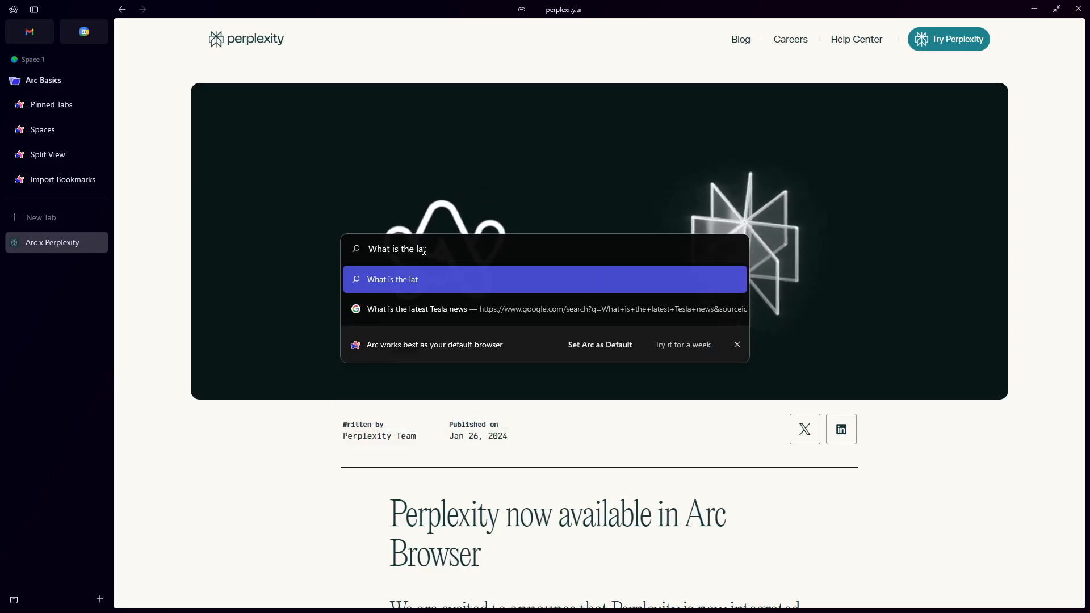
pyautogui.write('test AI news to')
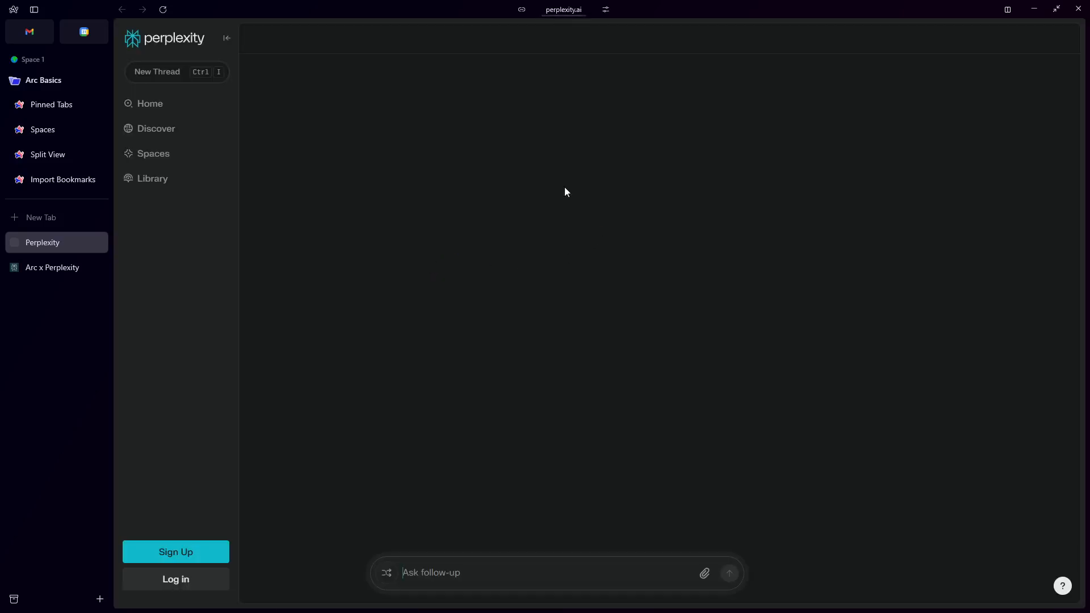
# - Run the AI news query so it opens in Perplexity and starts loading
pyautogui.click(728, 573)
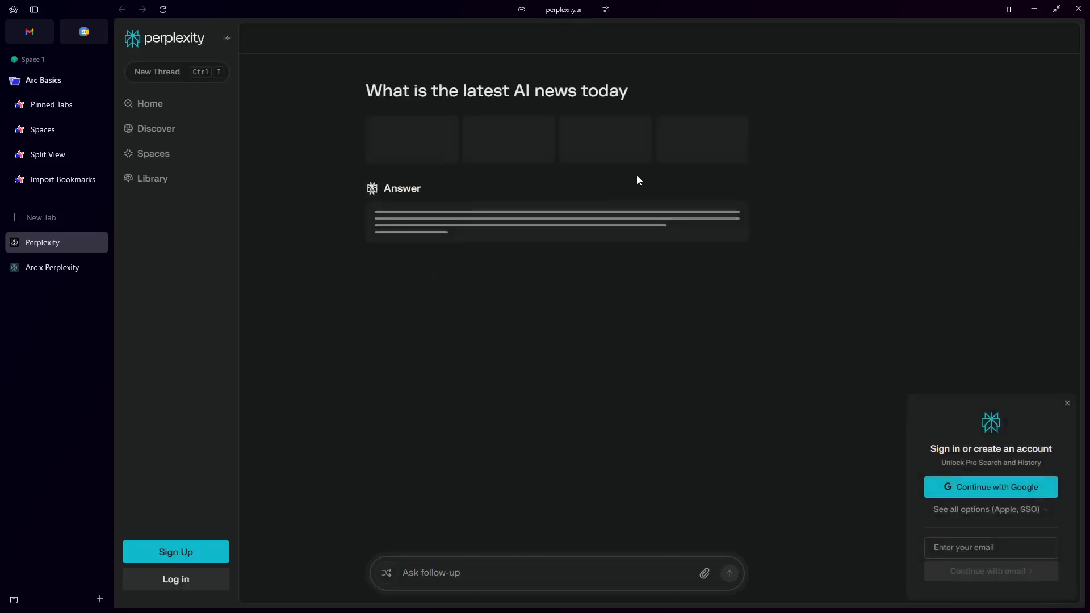
pyautogui.moveTo(686, 247)
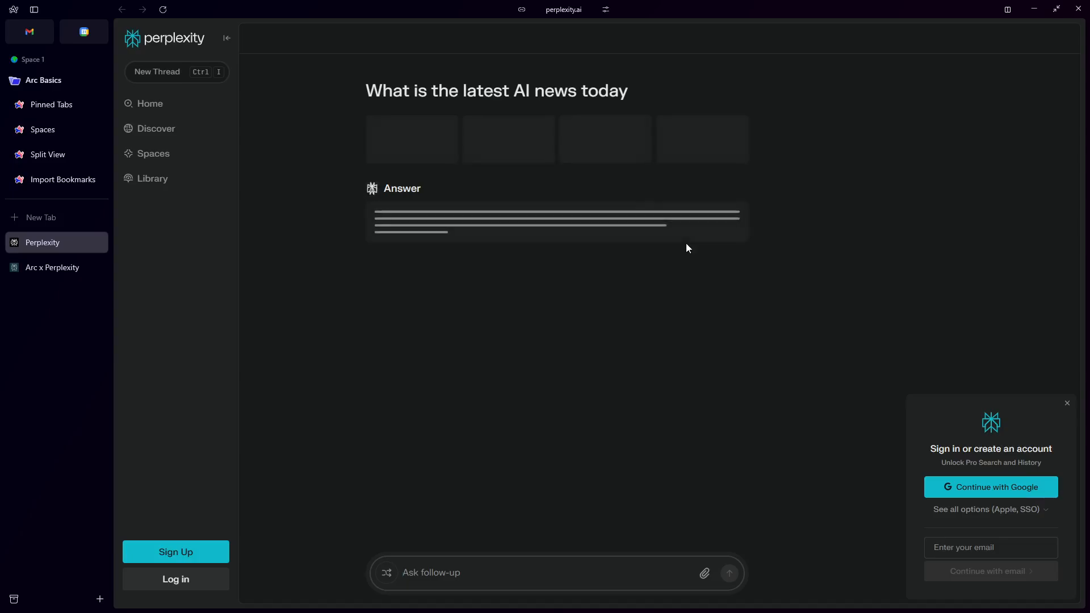
pyautogui.moveTo(629, 236)
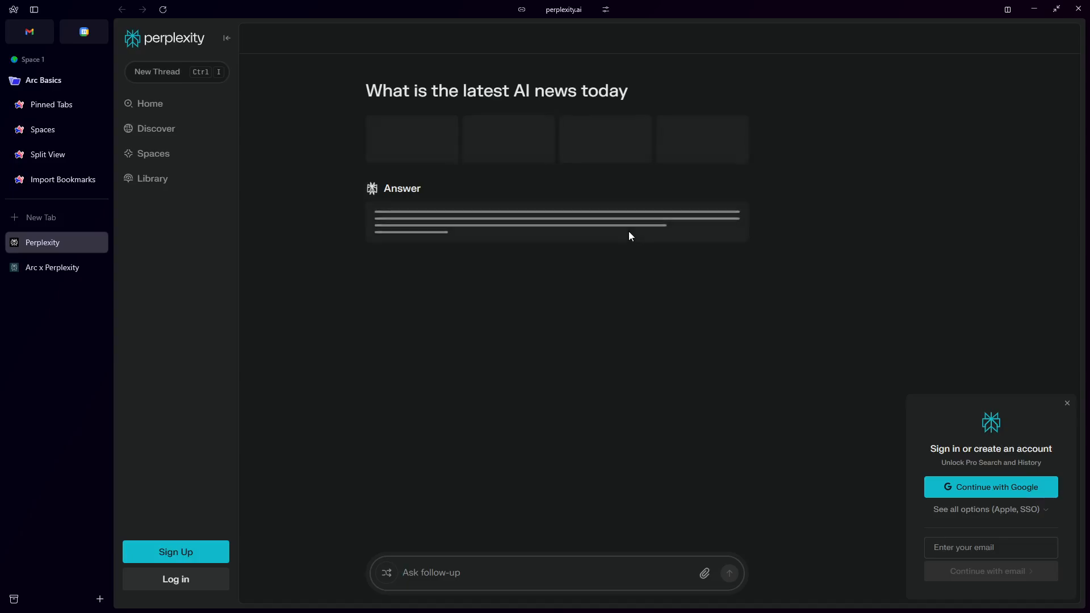
pyautogui.moveTo(624, 234)
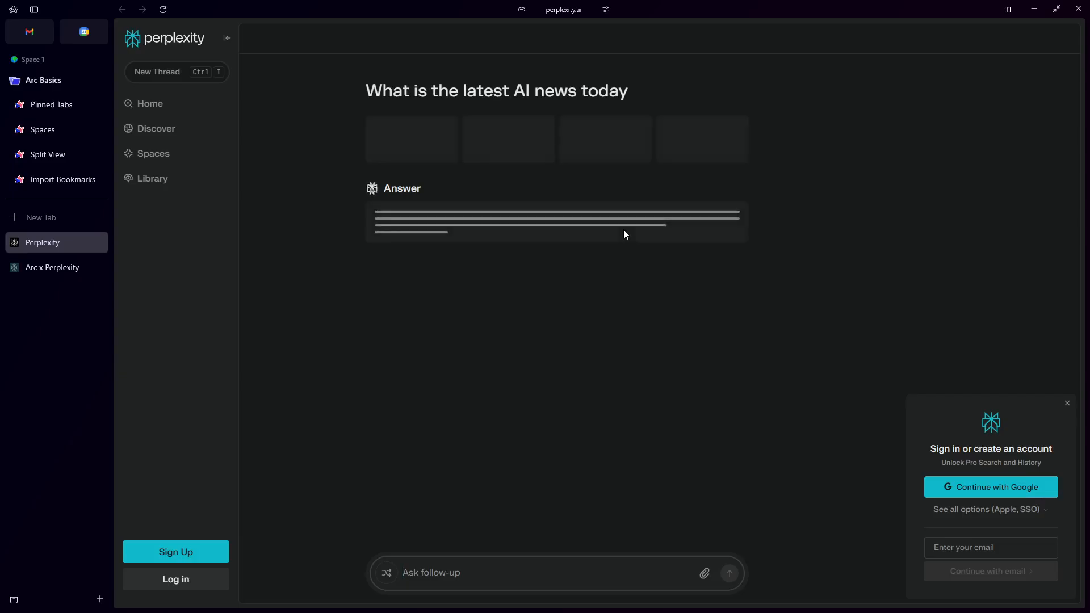
pyautogui.moveTo(679, 258)
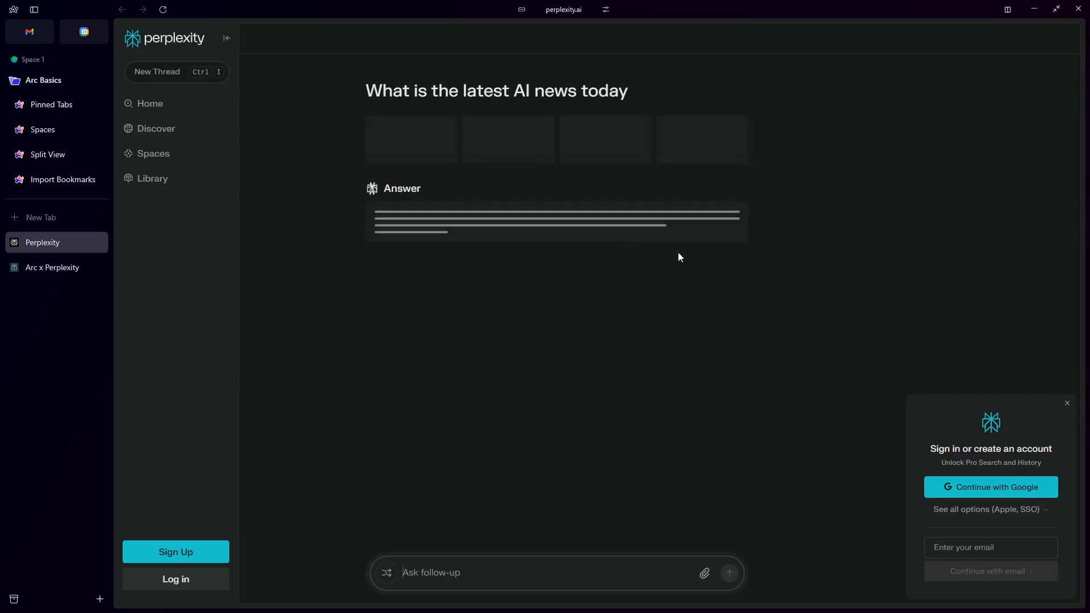
pyautogui.moveTo(713, 251)
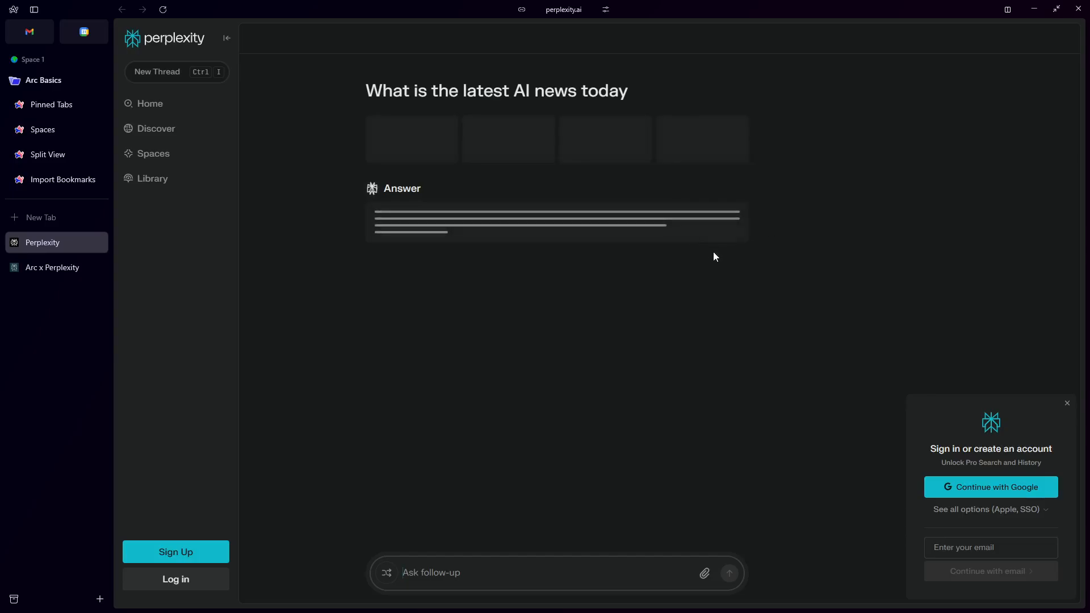
pyautogui.moveTo(661, 267)
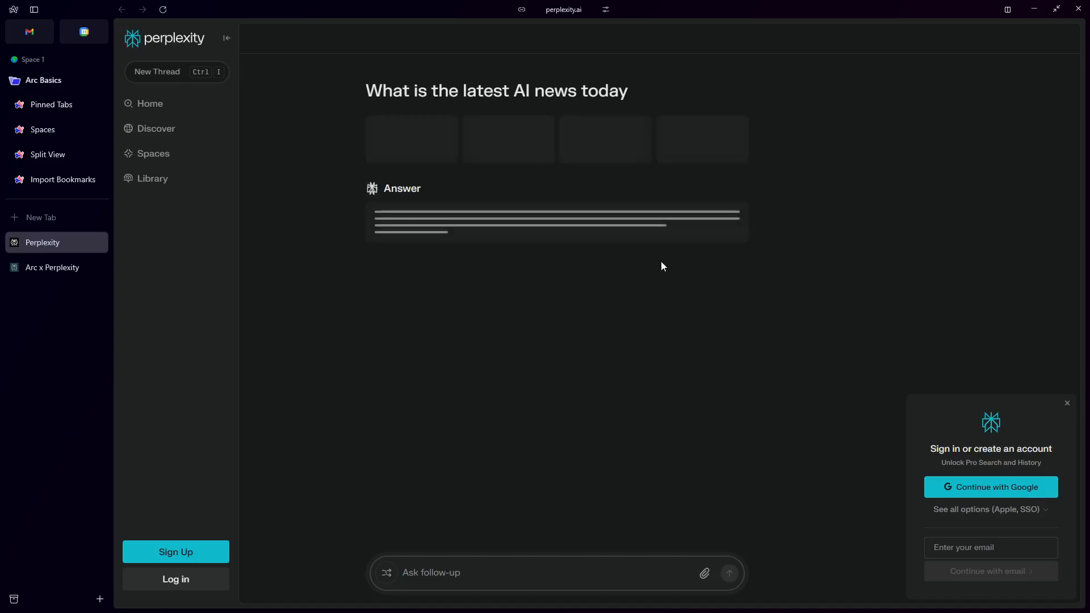
pyautogui.moveTo(574, 219)
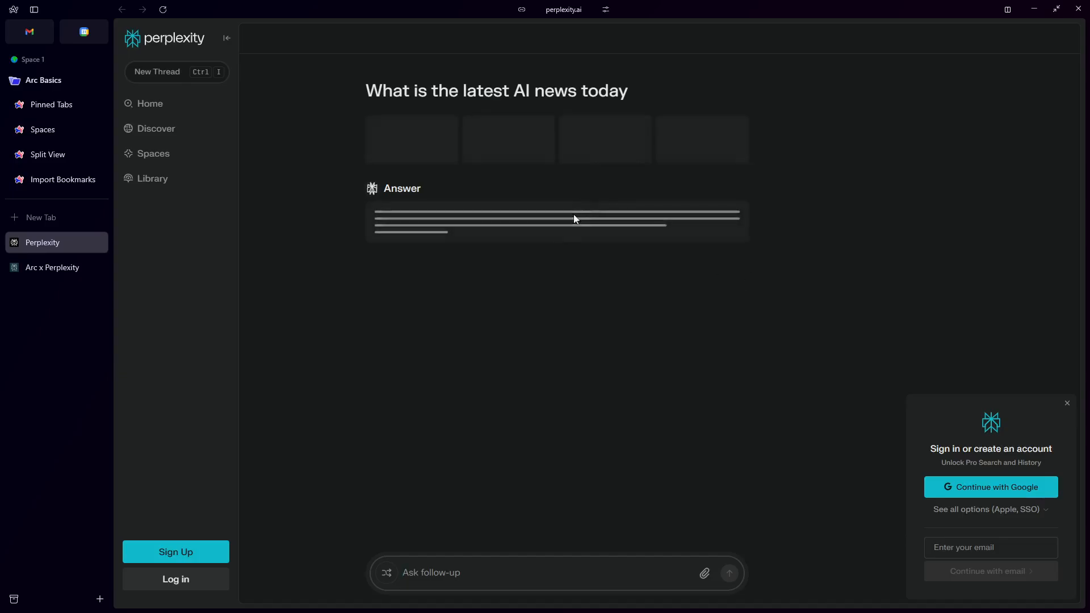
pyautogui.moveTo(527, 244)
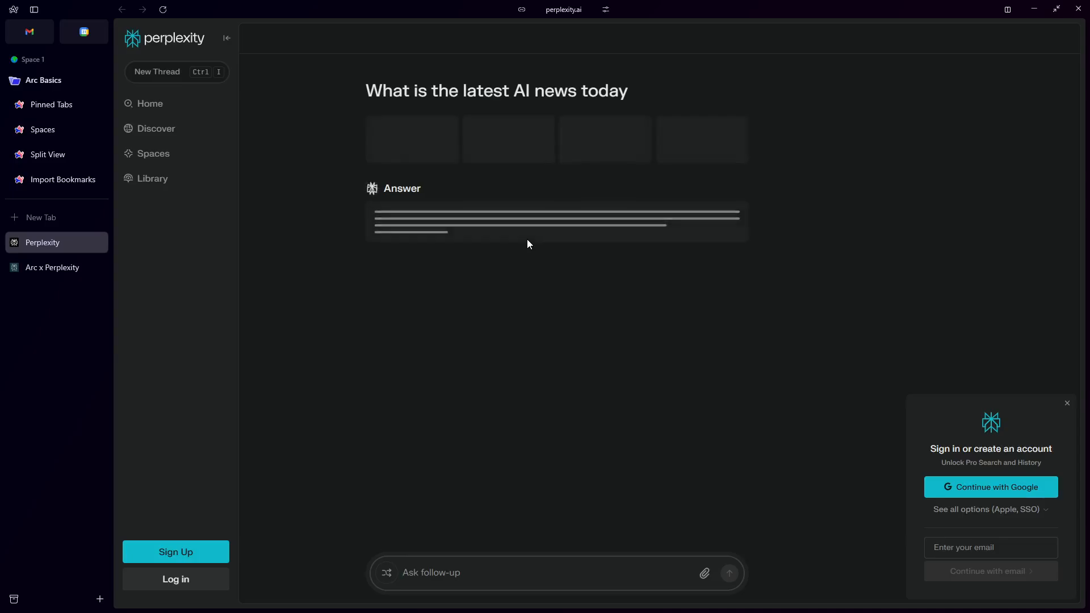
pyautogui.moveTo(291, 223)
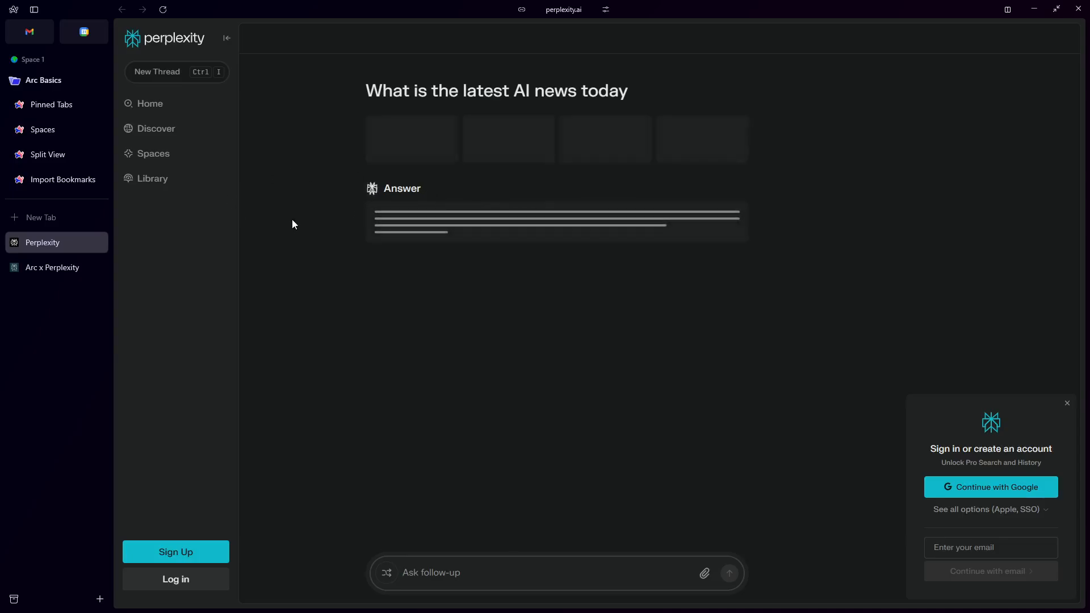
pyautogui.moveTo(41, 218)
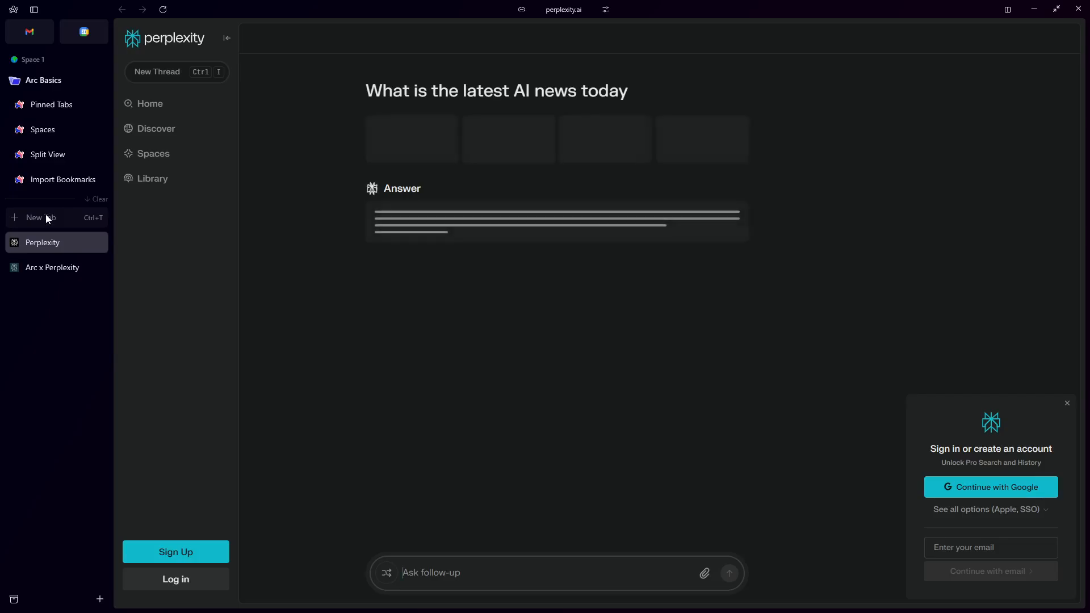
# - Scroll through the finished 'Latest AI news' answer, its sources and related questions
pyautogui.write('La')
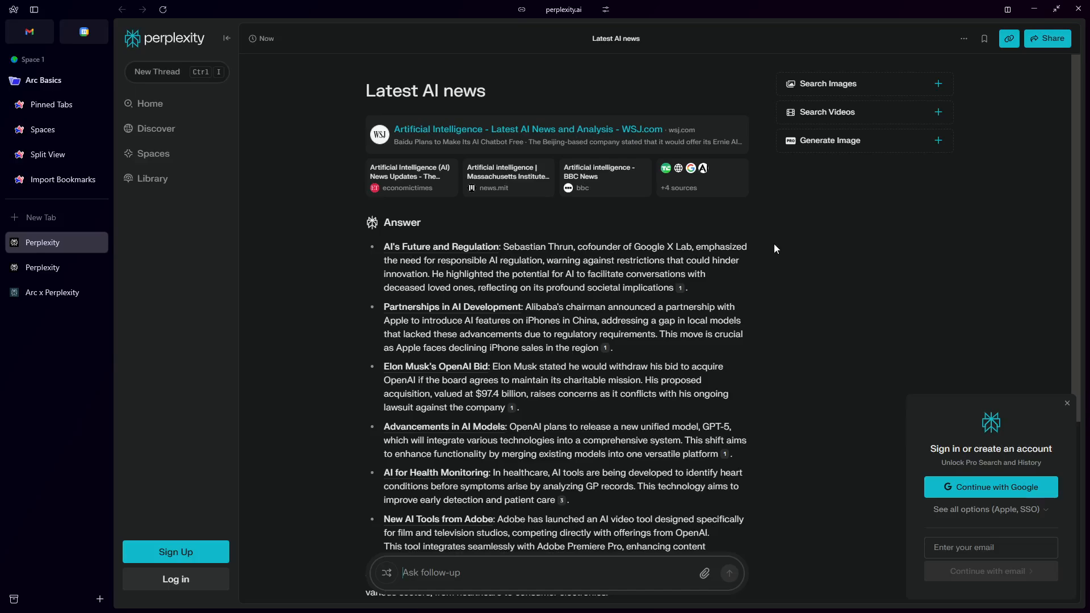
pyautogui.moveTo(721, 288)
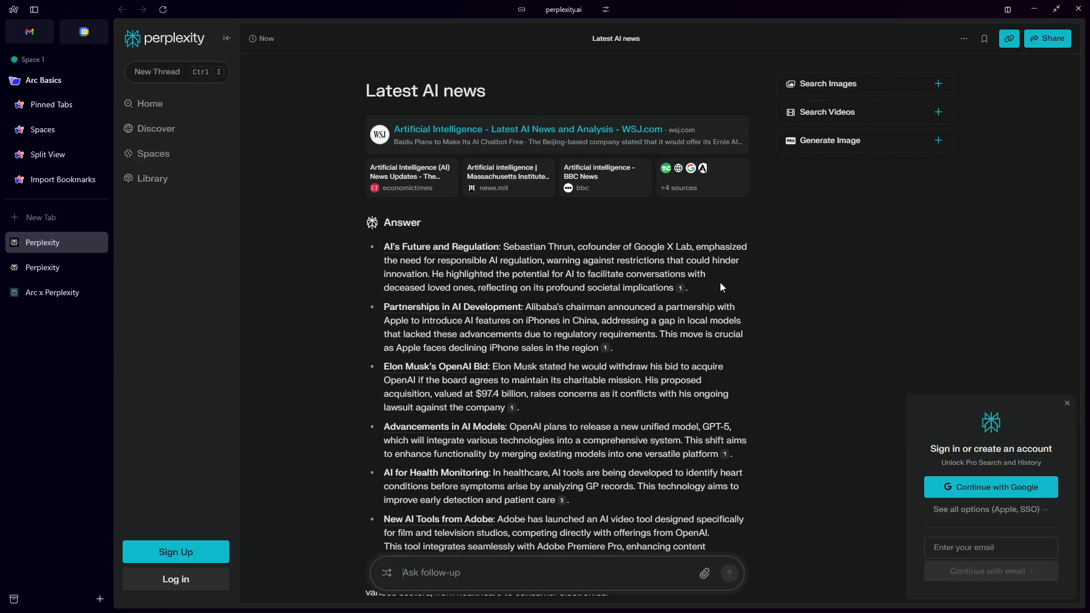
pyautogui.scroll(-3)
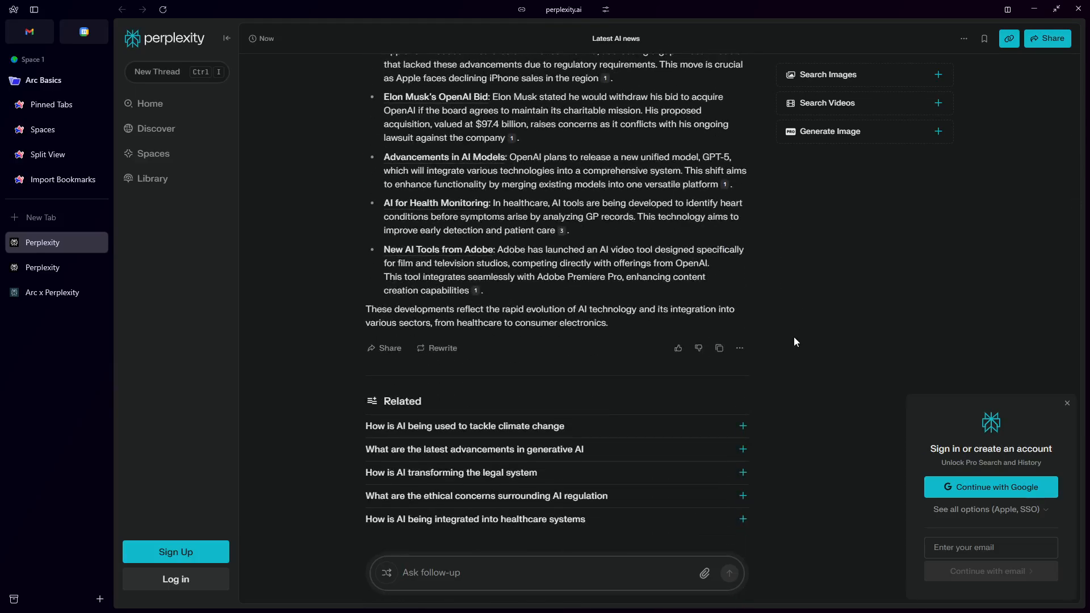
pyautogui.scroll(3)
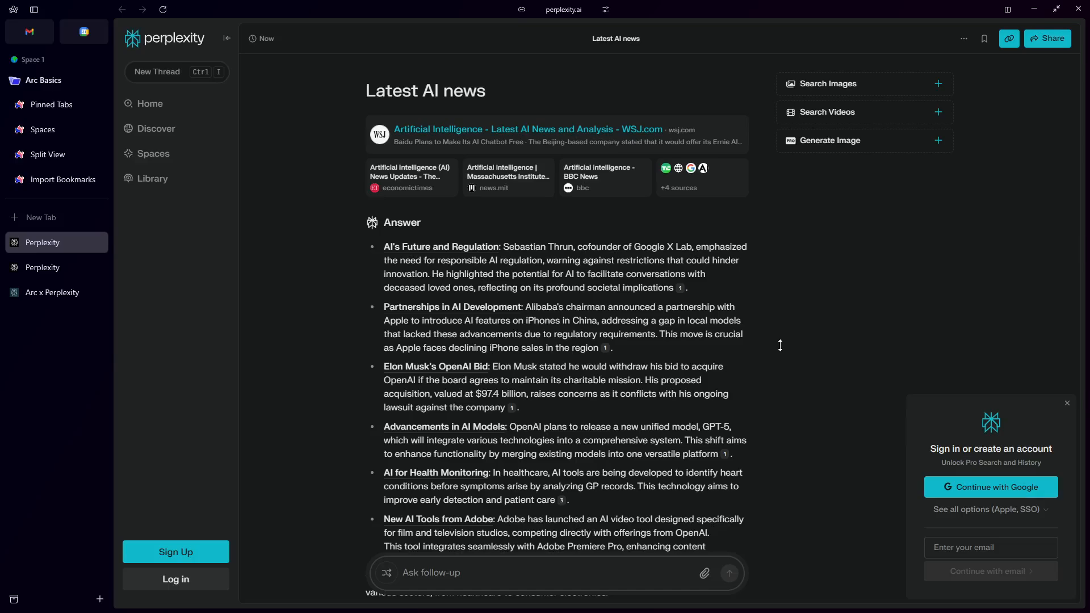
pyautogui.moveTo(775, 327)
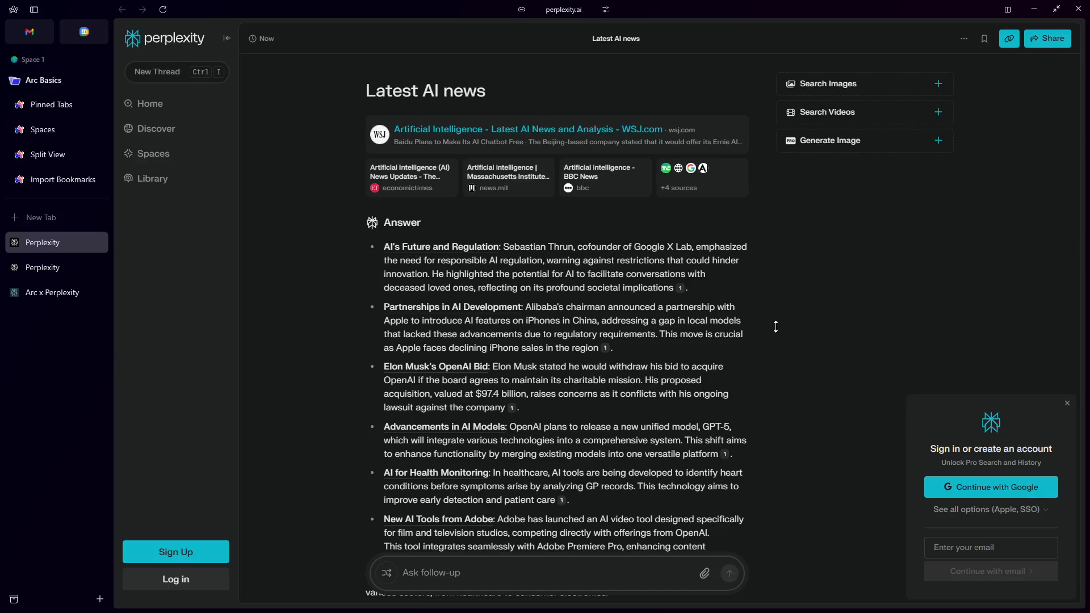
pyautogui.moveTo(776, 332)
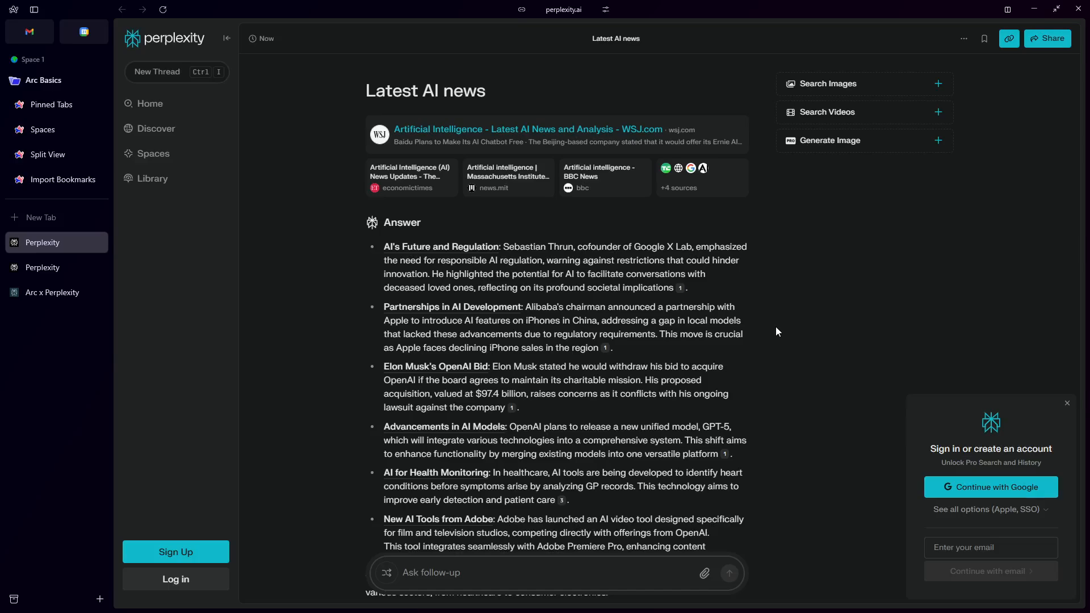
pyautogui.scroll(-3)
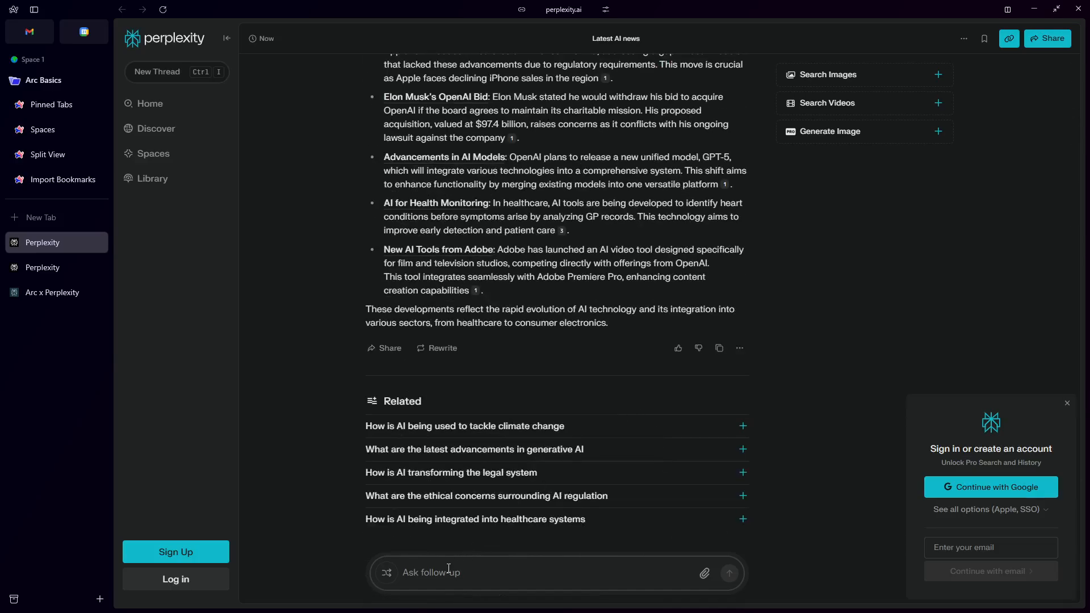
# - Ask the follow-up 'What is the latest news about AI self driving'
pyautogui.write('What is')
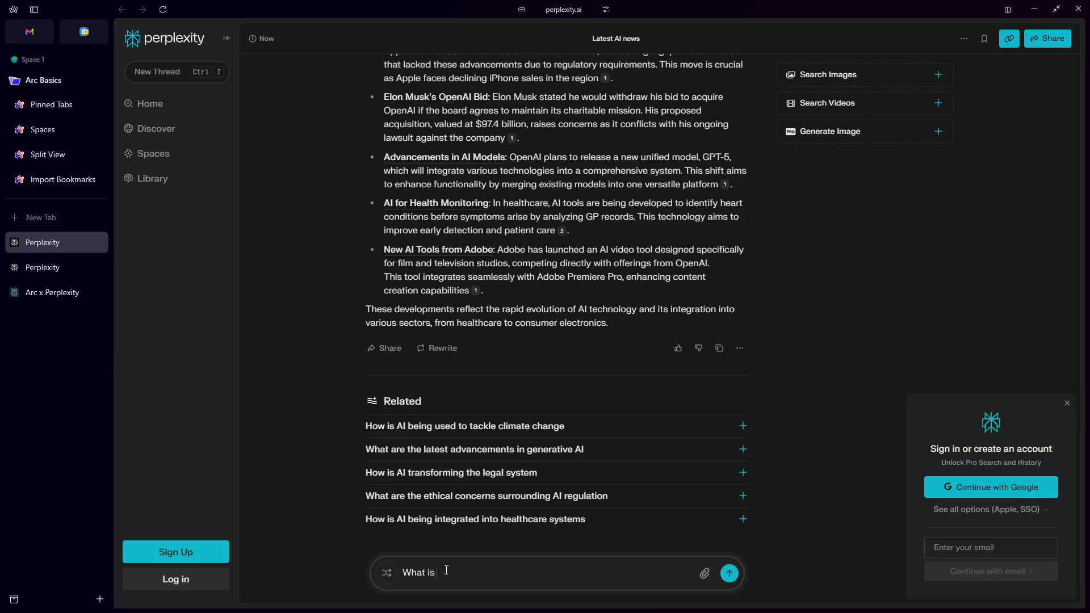
pyautogui.write('the latest news')
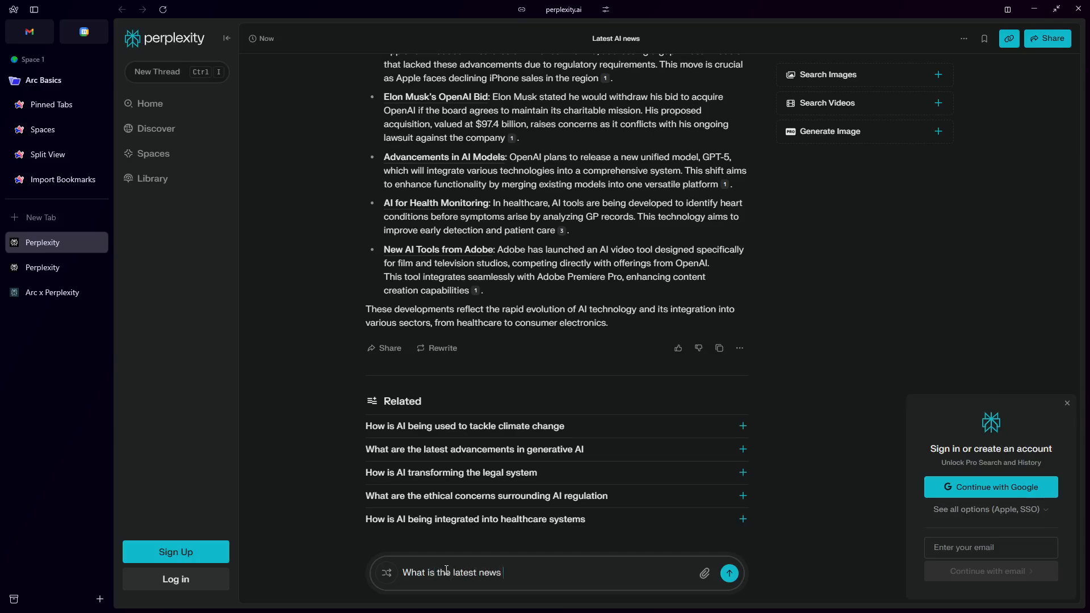
pyautogui.write('about AI')
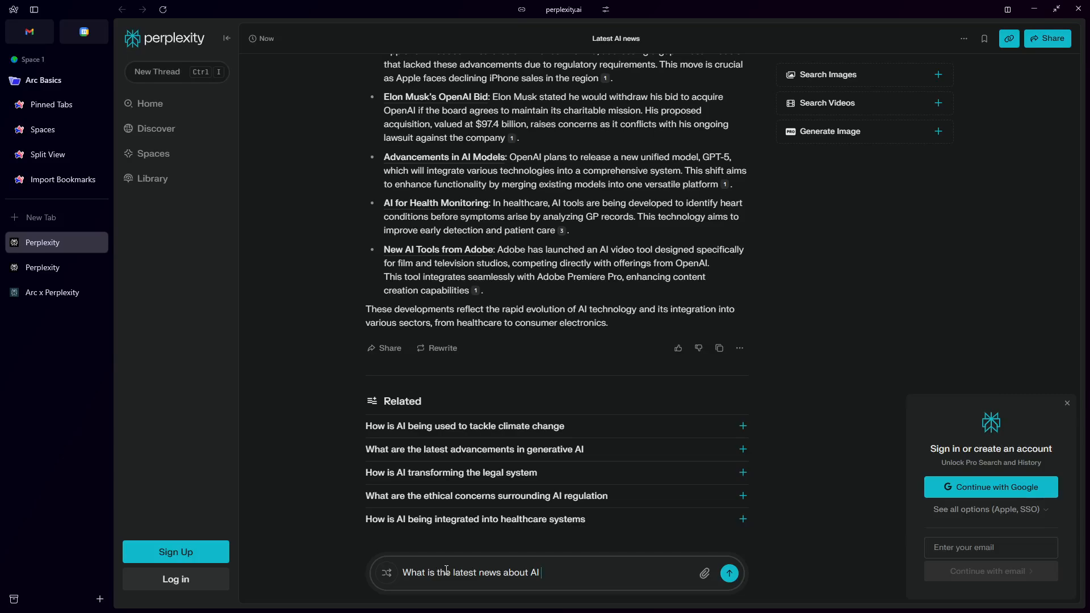
pyautogui.write('self driving')
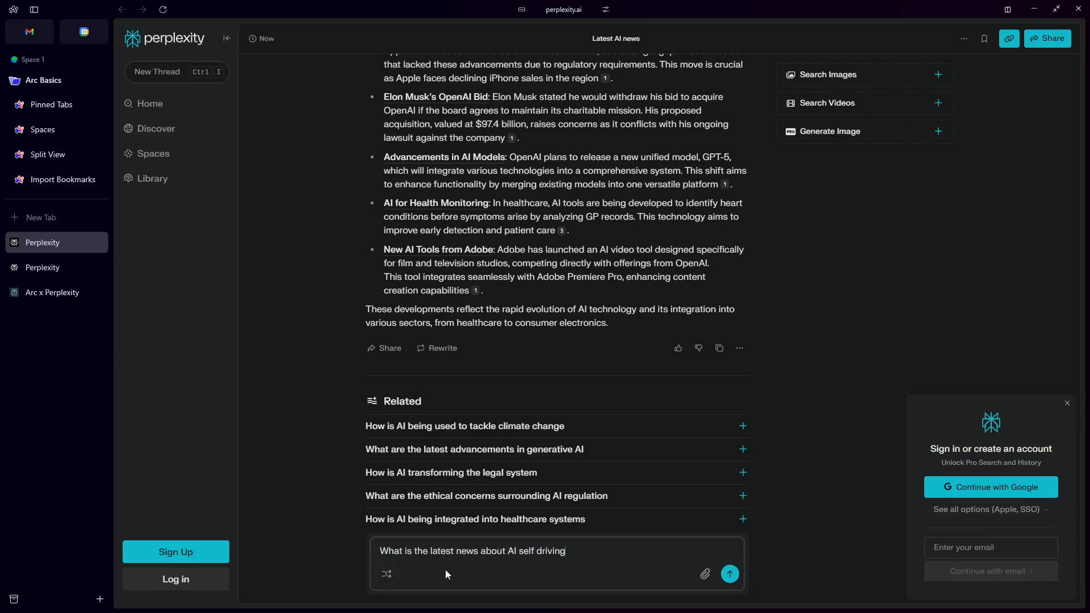
pyautogui.click(728, 573)
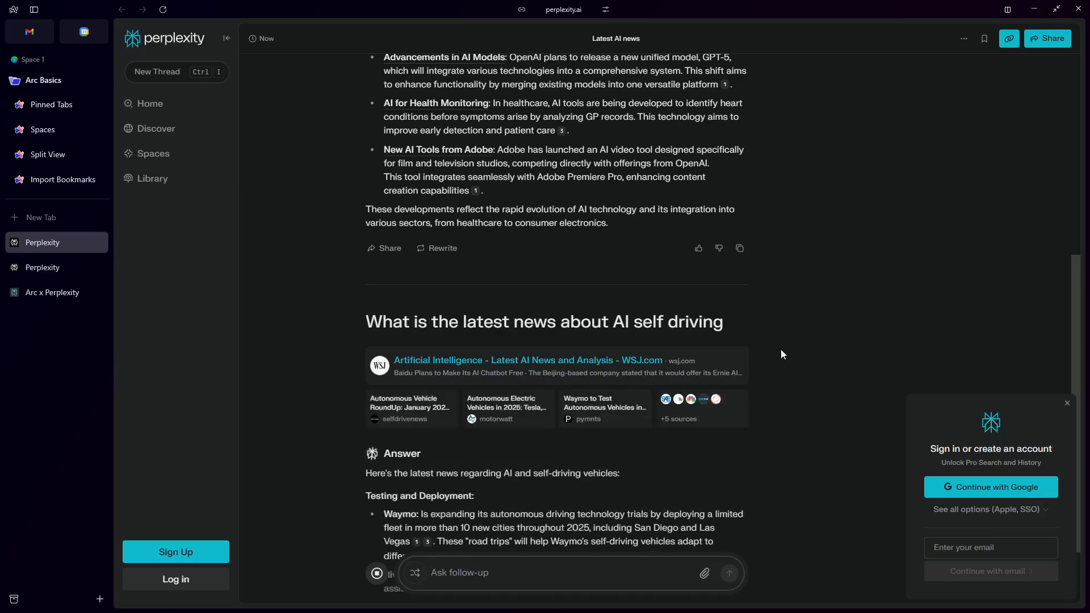
pyautogui.moveTo(834, 339)
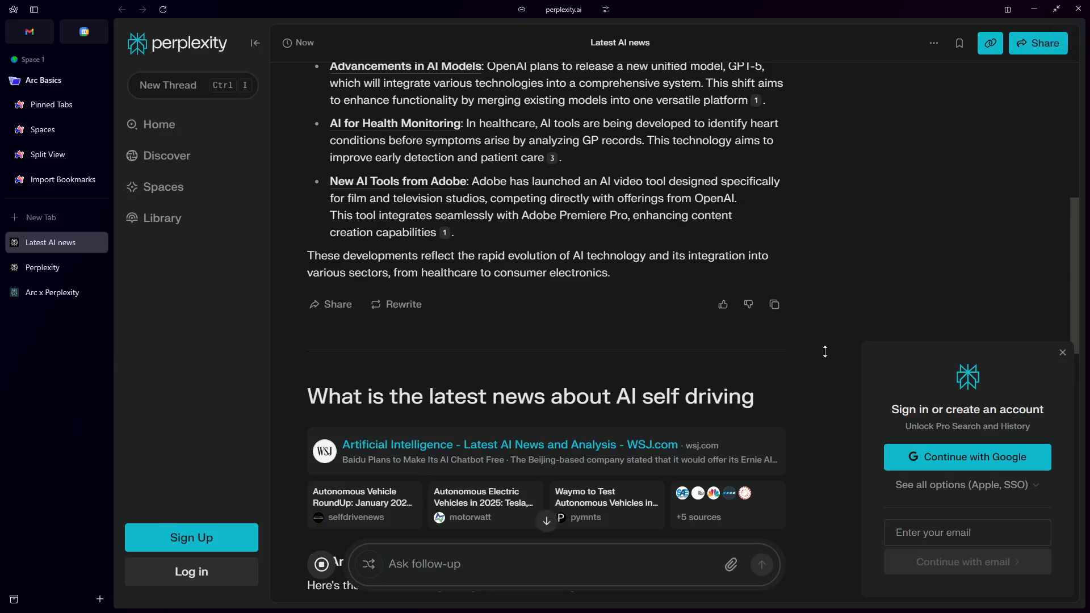
# - Scroll down to the self-driving answer's related questions and back to the top
pyautogui.scroll(-3)
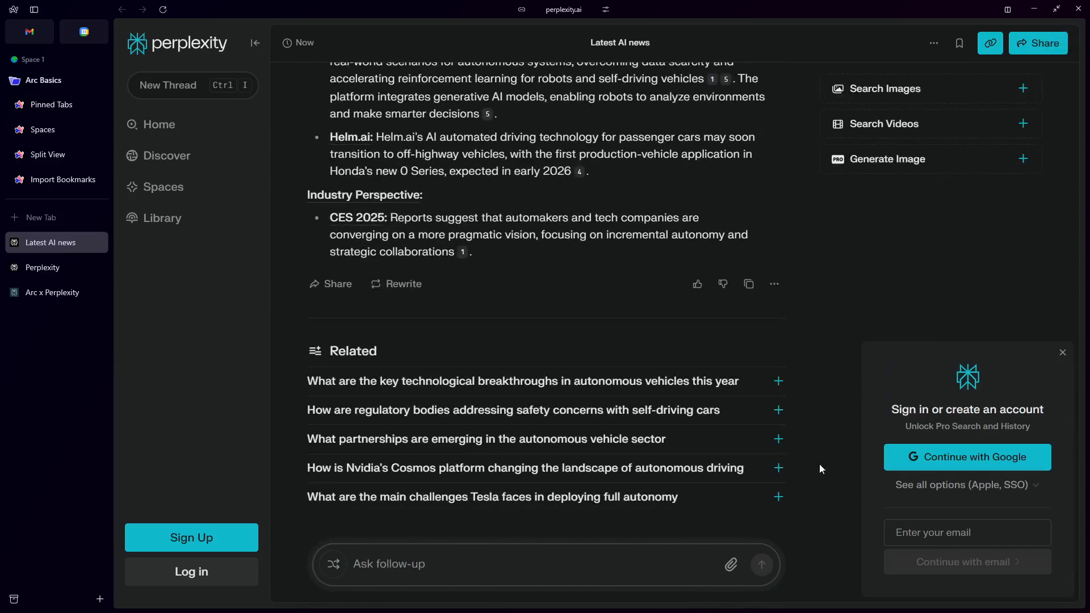
pyautogui.moveTo(833, 415)
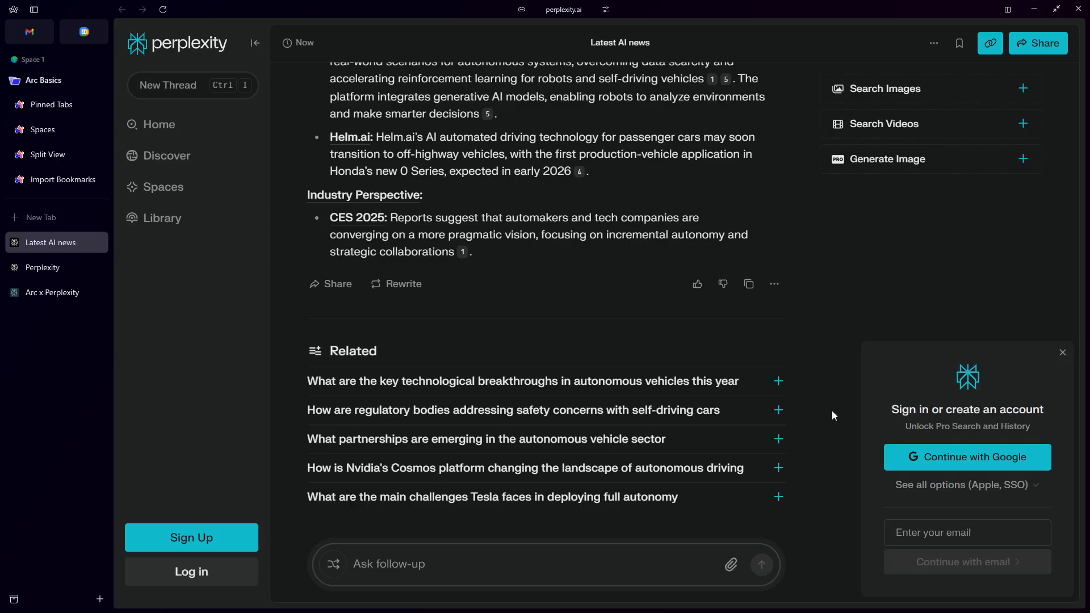
pyautogui.scroll(3)
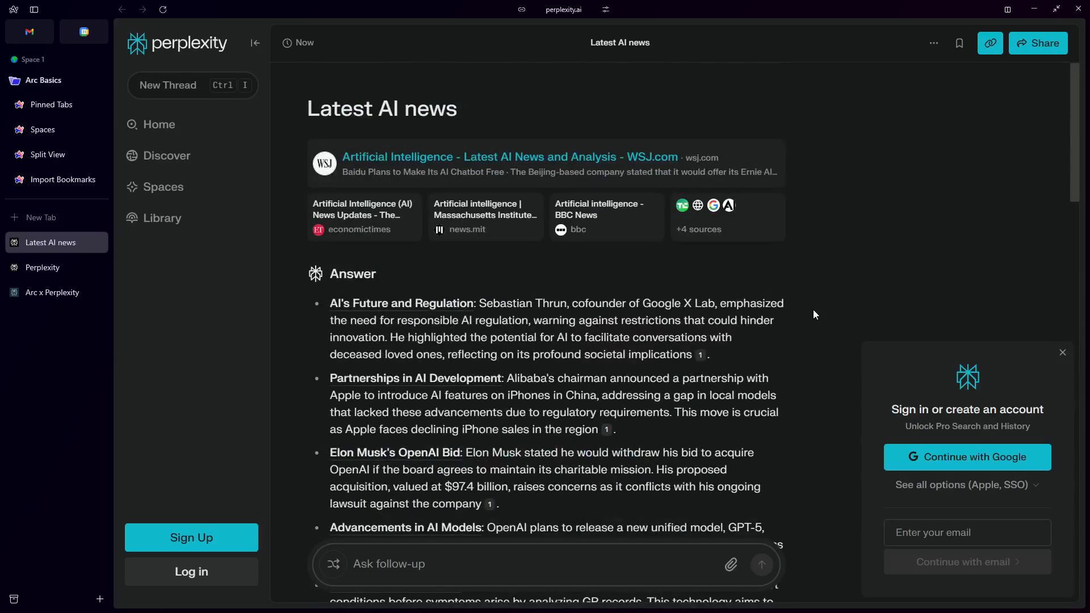